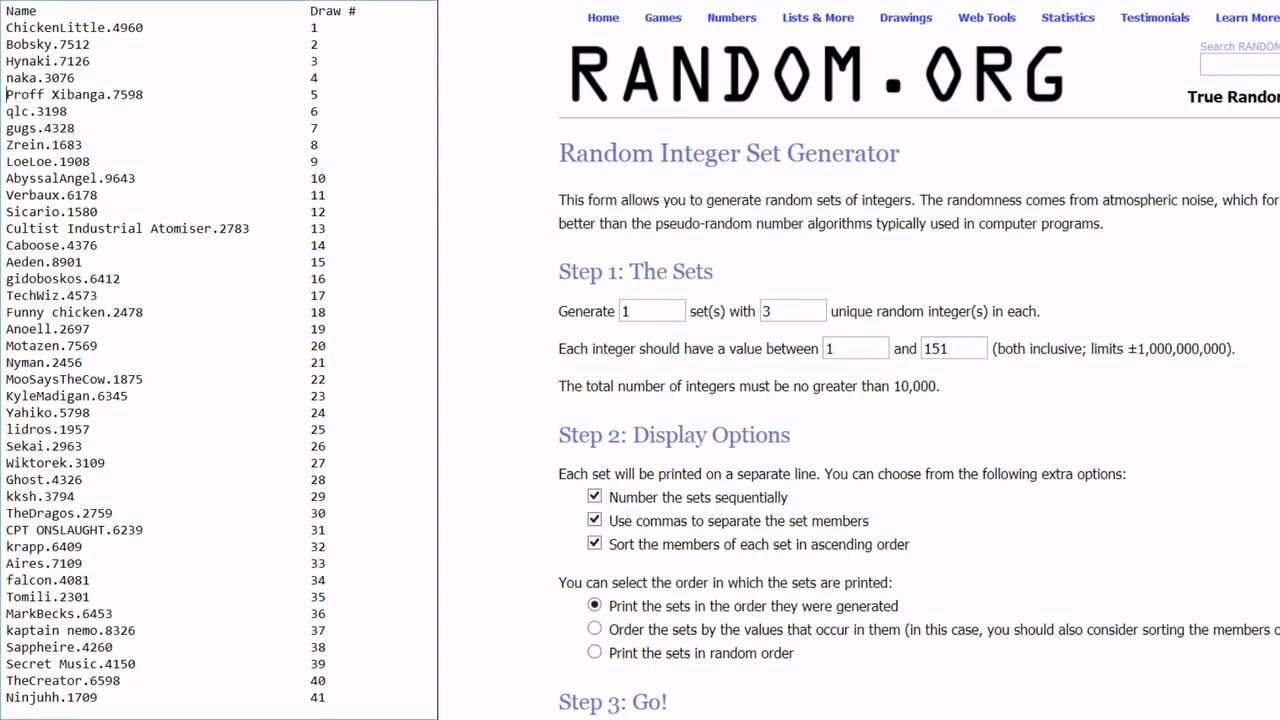
mouse_move(1100, 370)
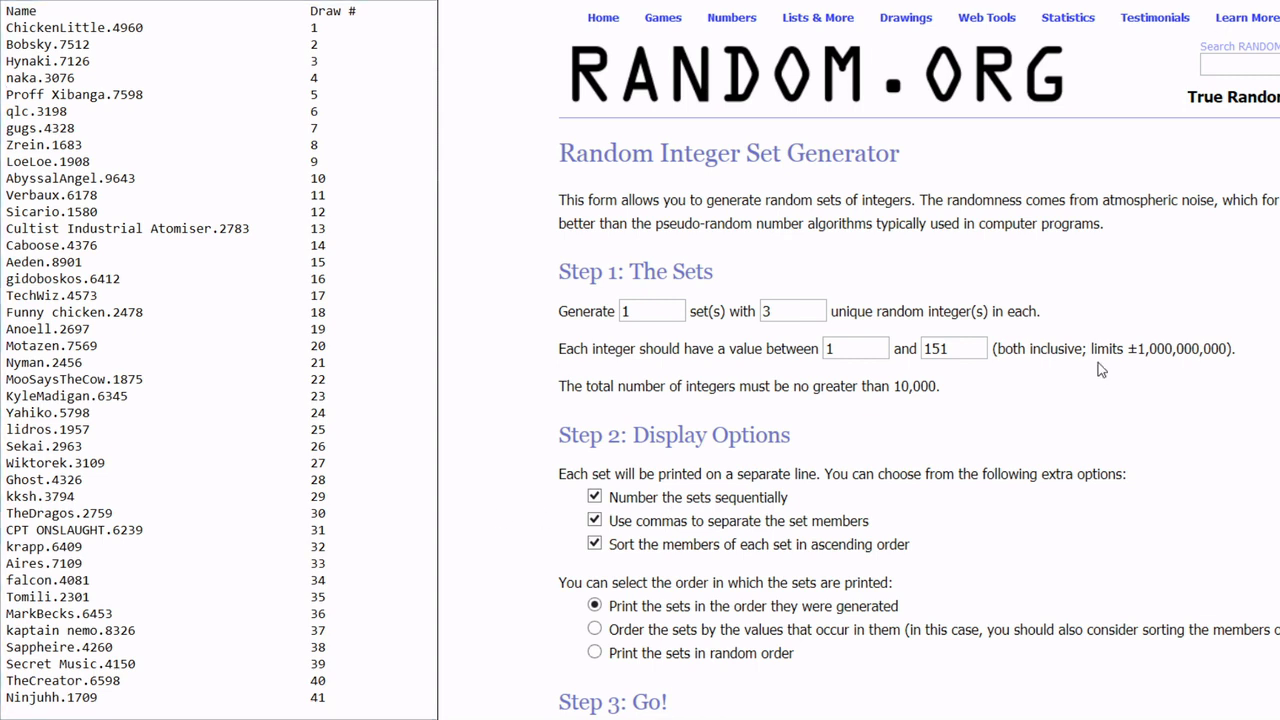
mouse_move(1052, 320)
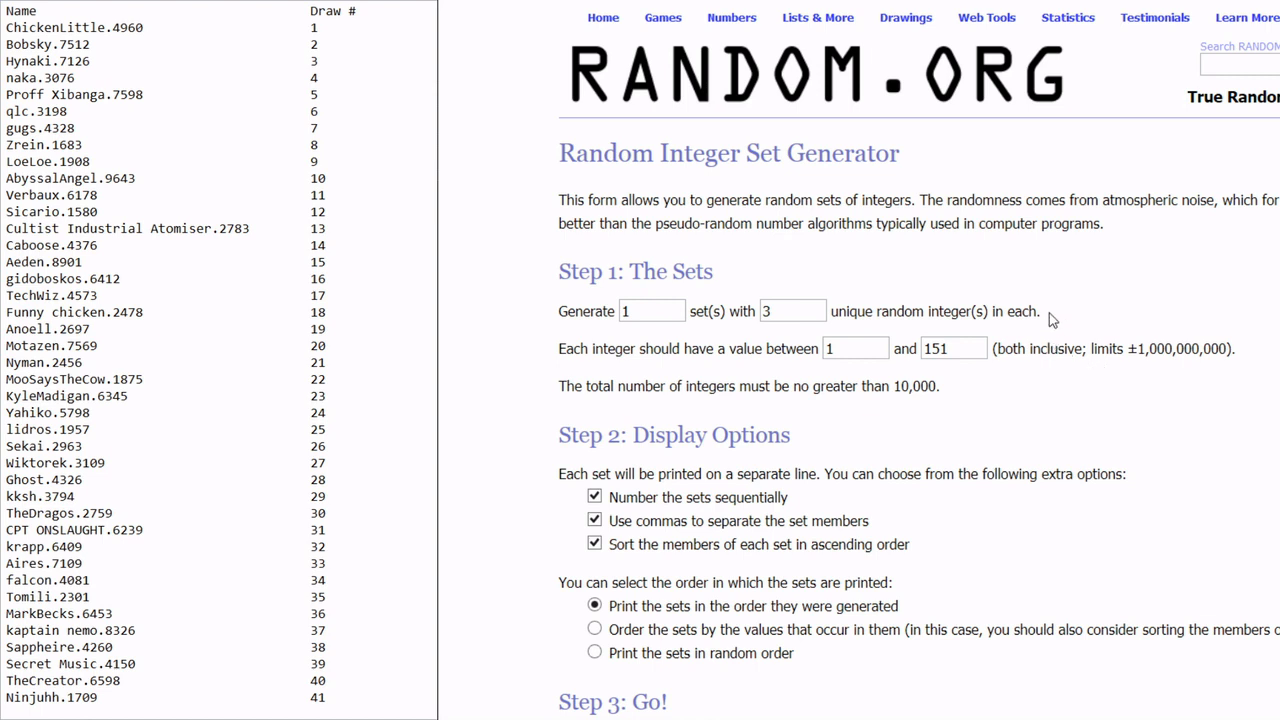
mouse_move(1062, 289)
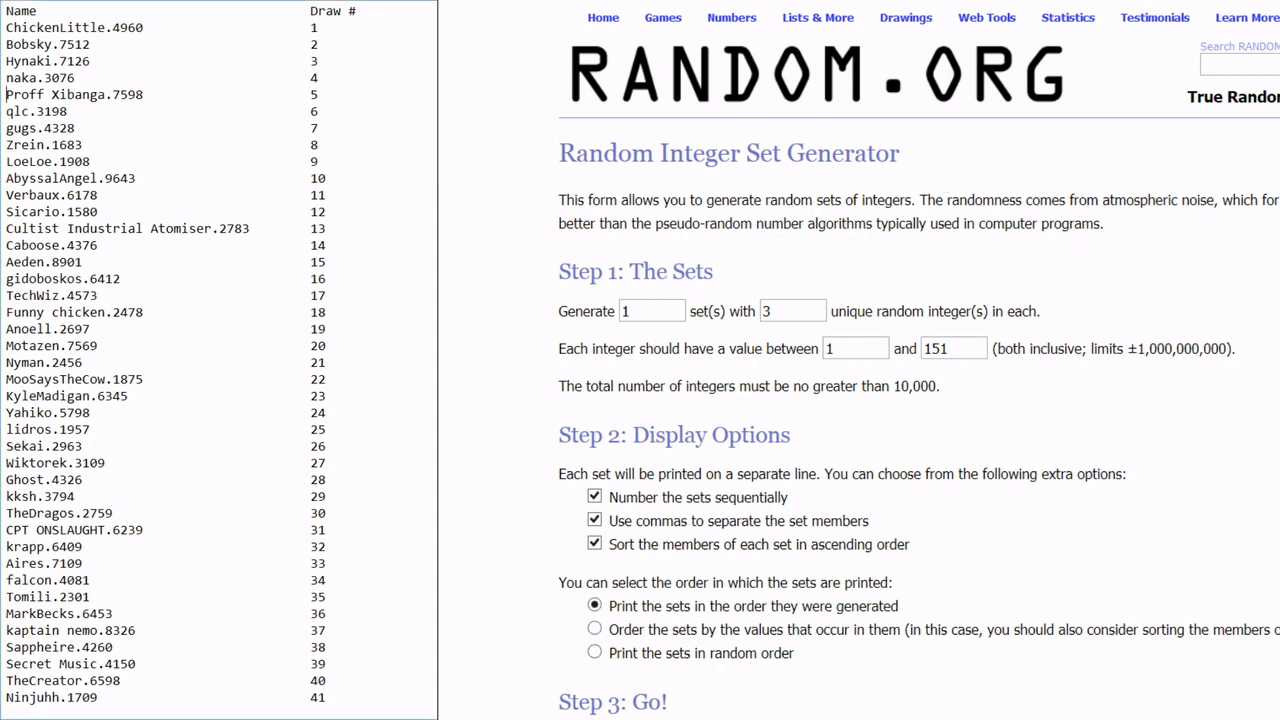
Generate the set of three unique integers from 1–151, producing 4, 33 and 79
scroll("down", 3)
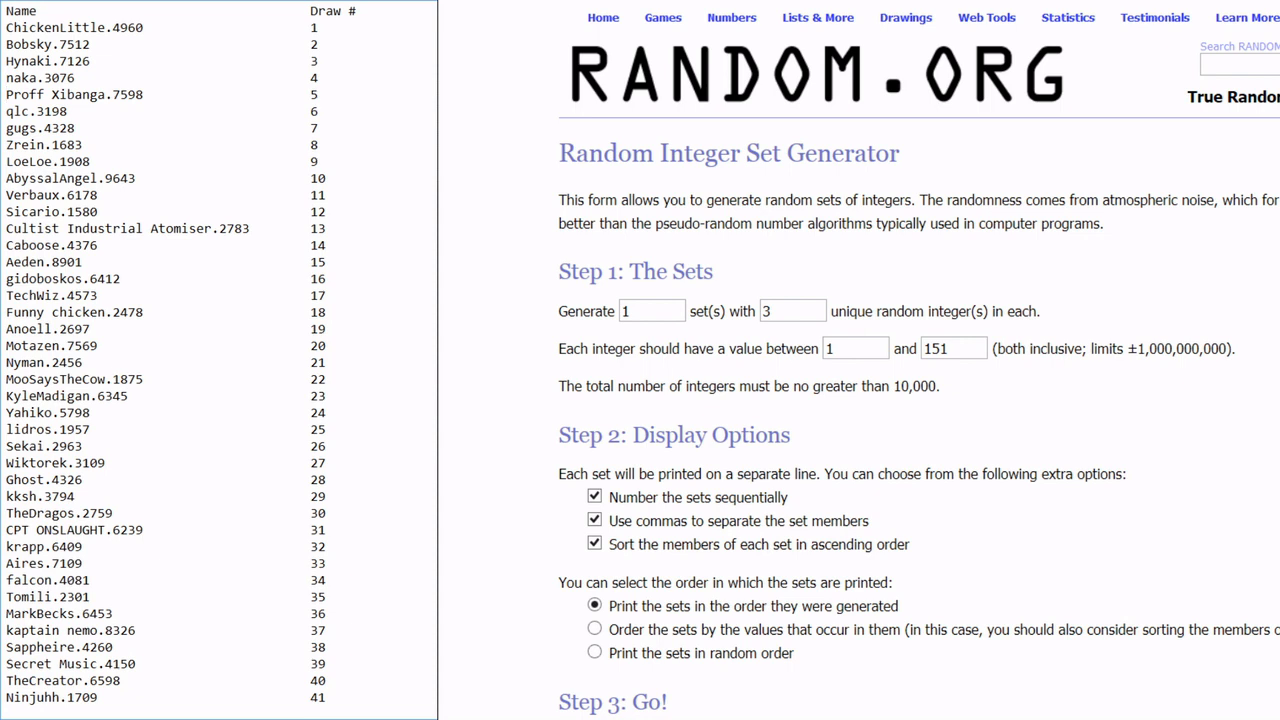
mouse_move(1053, 381)
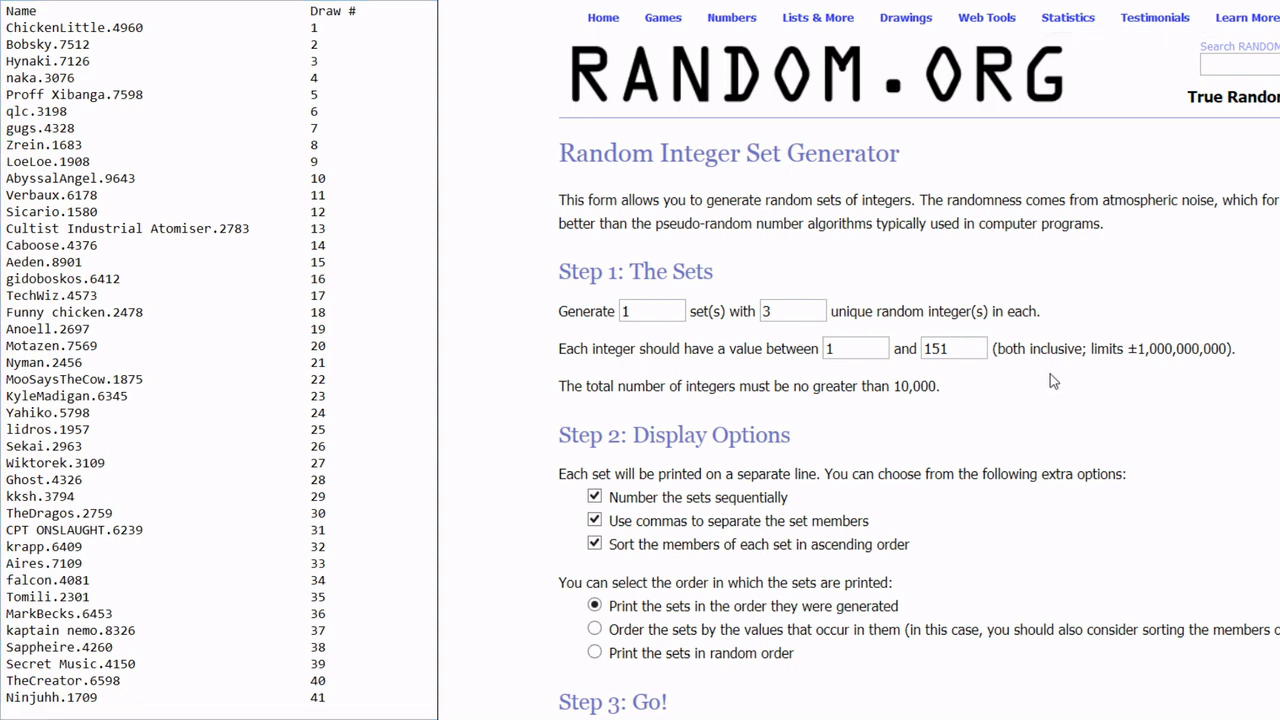
scroll("down", 3)
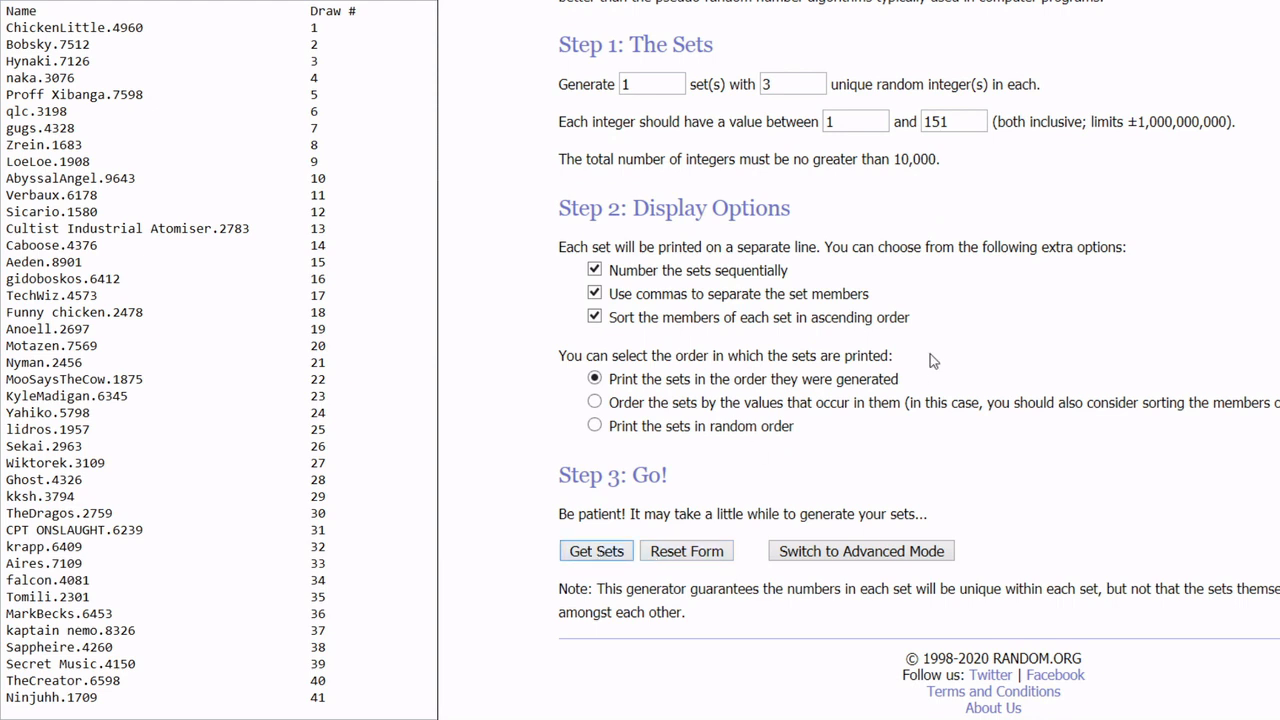
left_click(596, 551)
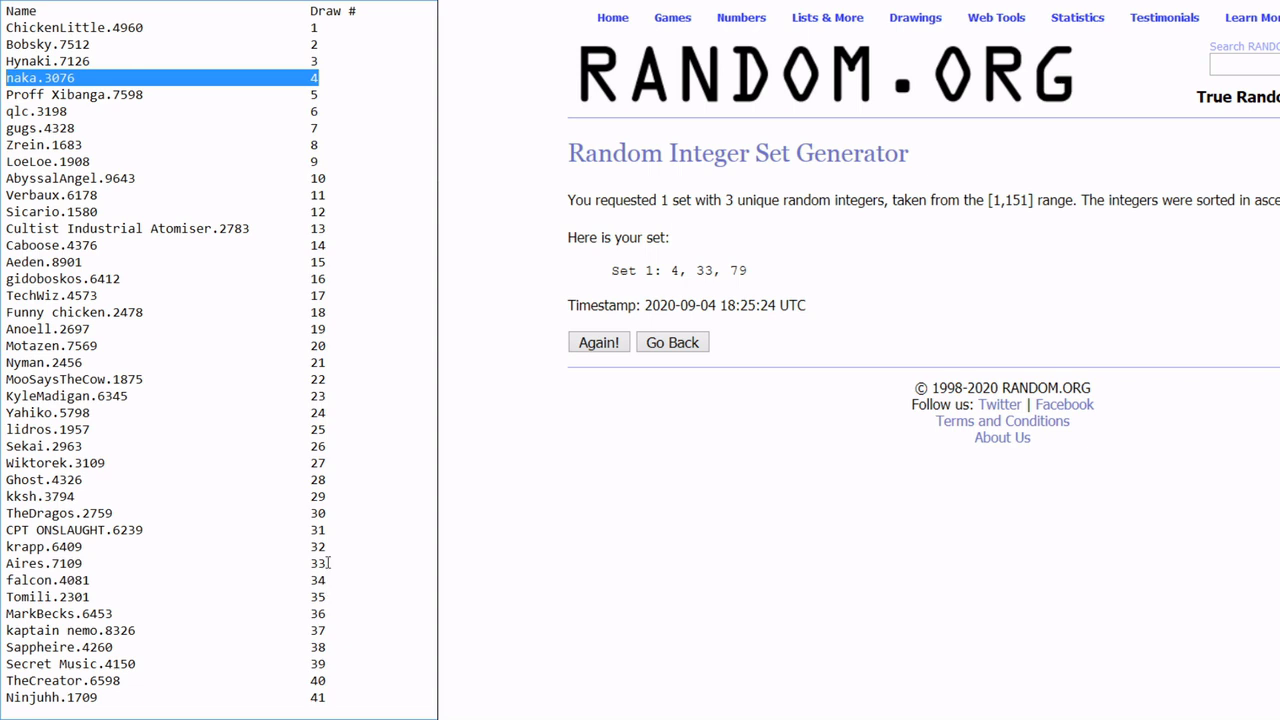
Highlight the entrants holding winning draw numbers 33 and 79 in the list
left_click(43, 563)
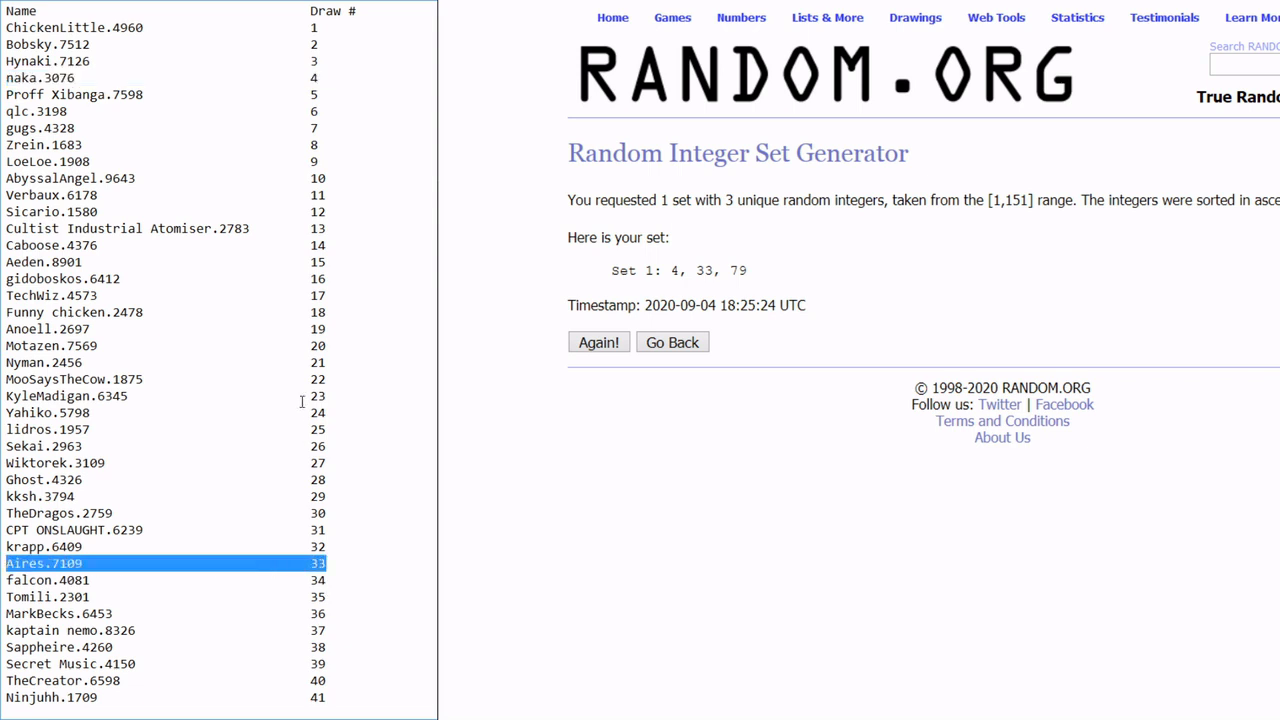
scroll("down", 3)
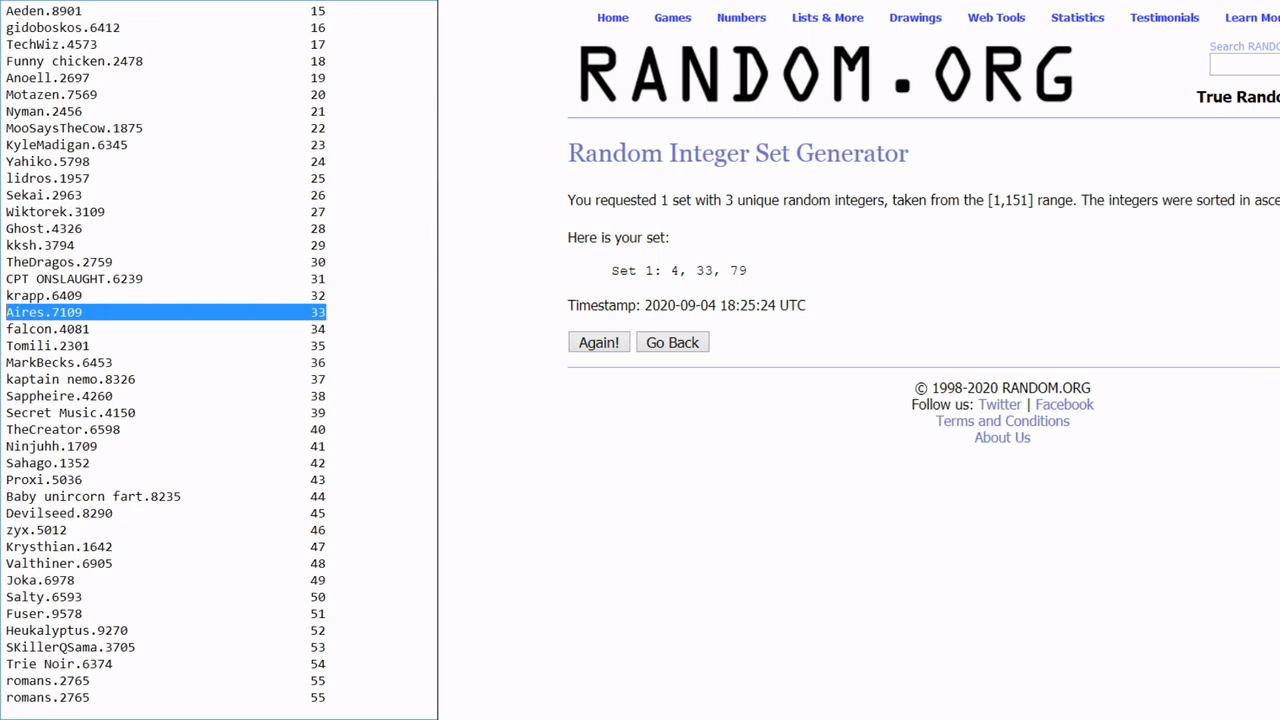
scroll("down", 3)
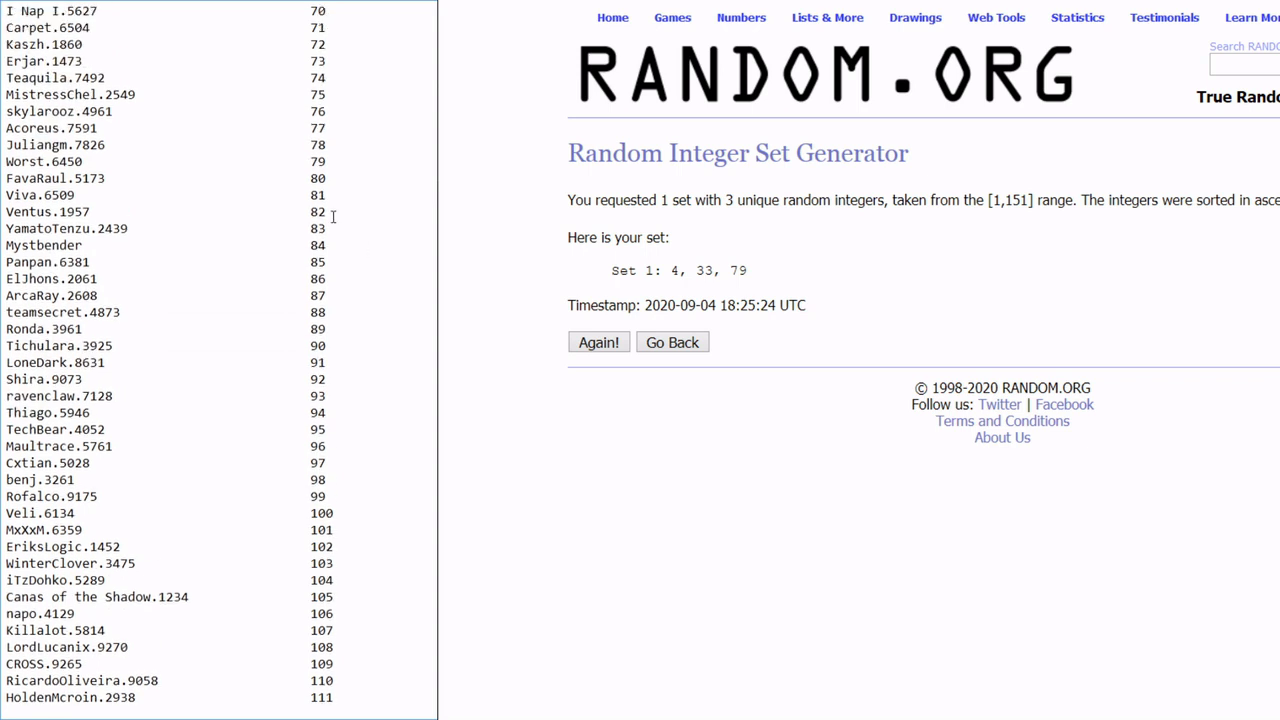
double_click(43, 161)
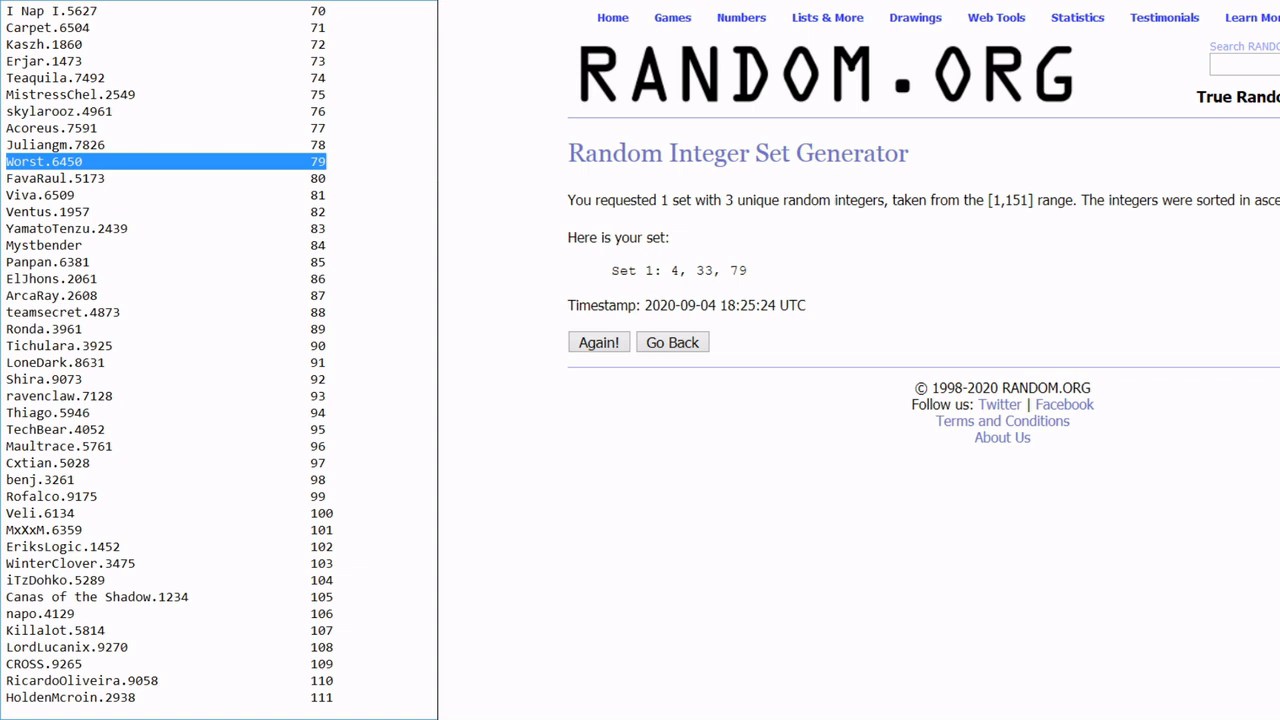
mouse_move(424, 208)
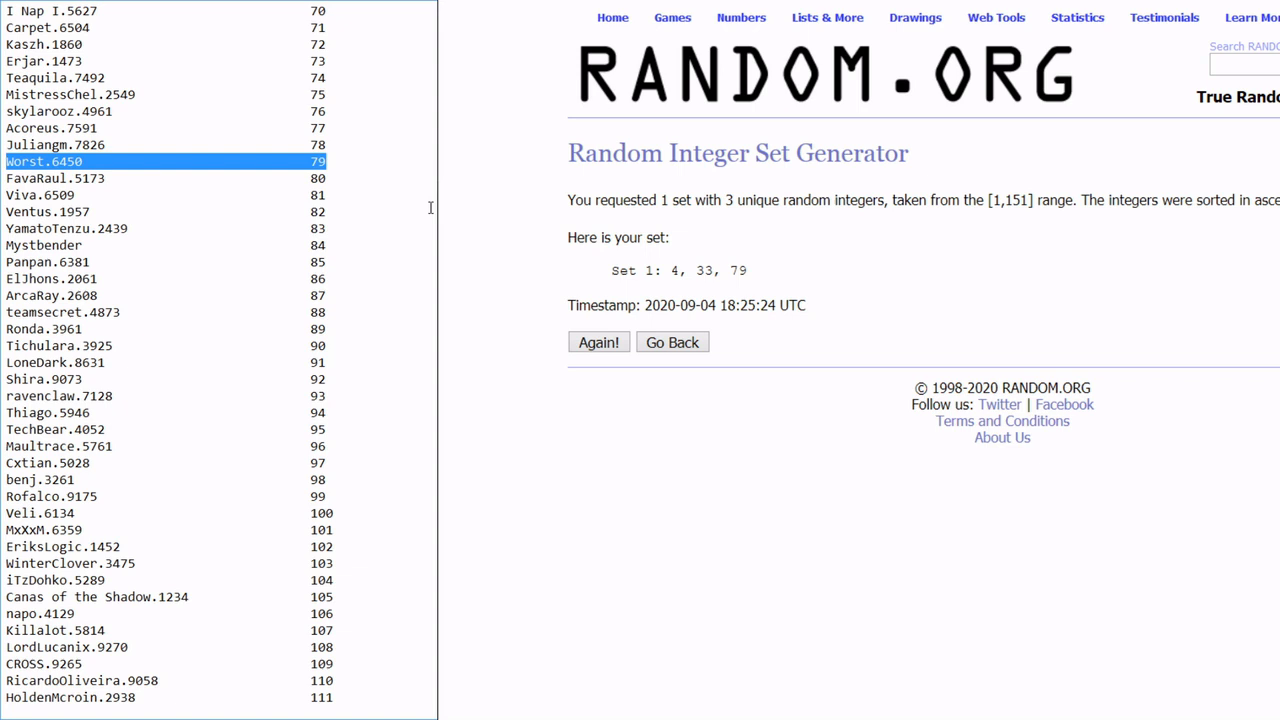
mouse_move(430, 207)
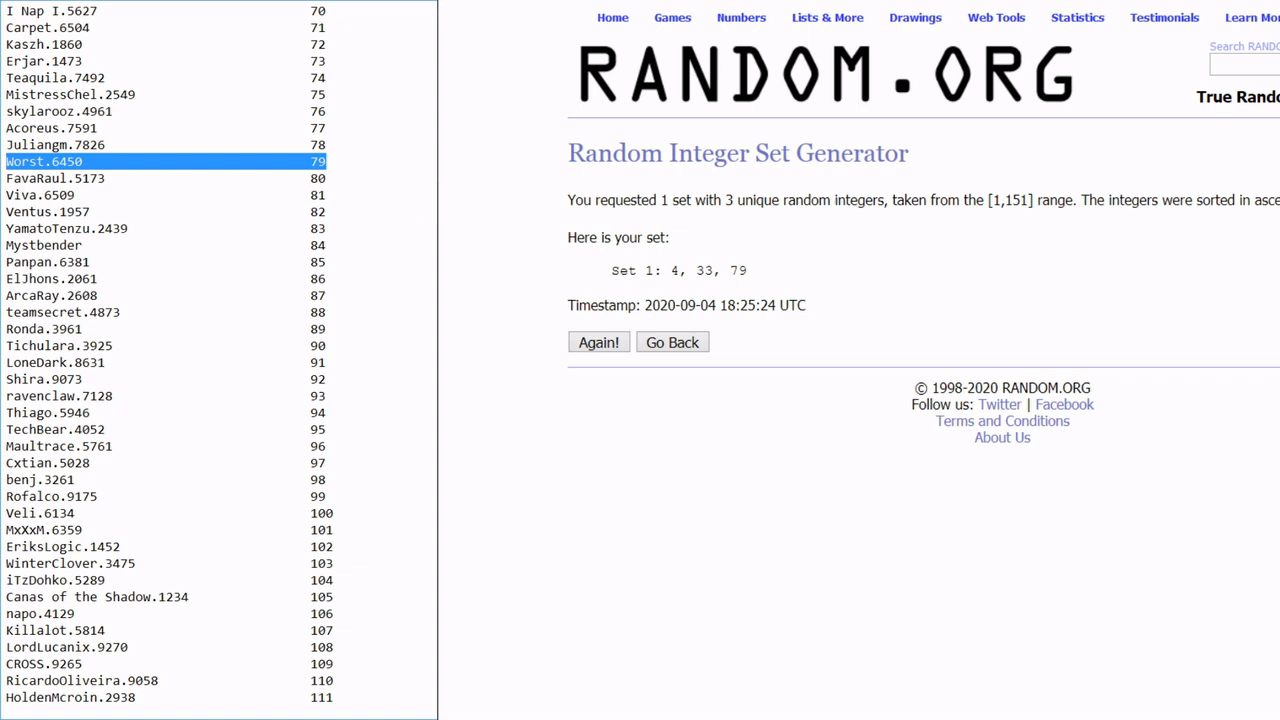